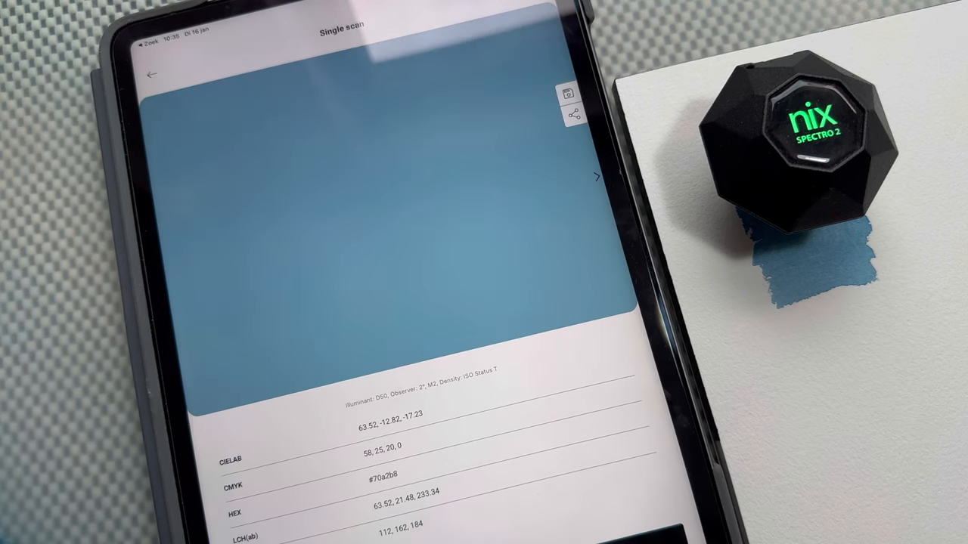
Switch the blue swatch's colour preview to its reflectance spectrum graph beside the CIELAB, CMYK and HEX readings
click(597, 177)
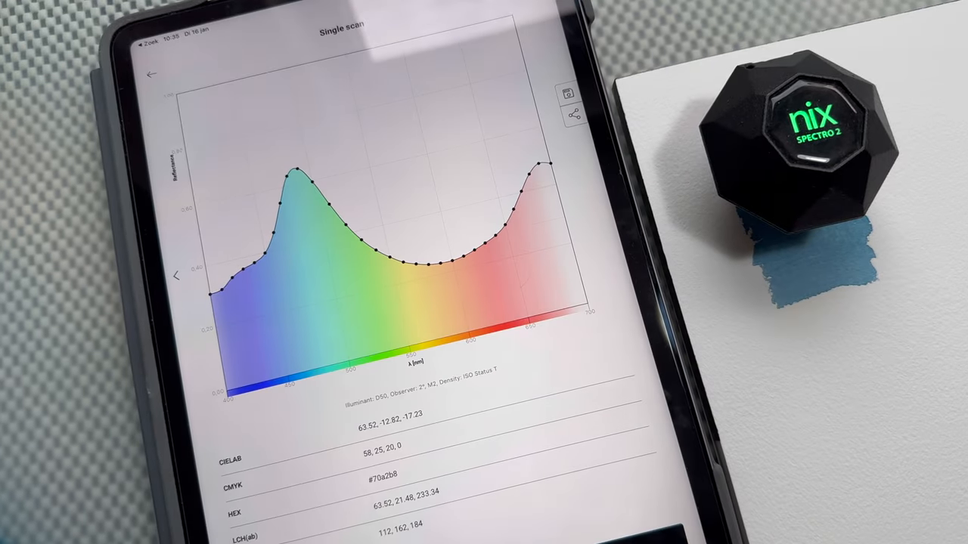